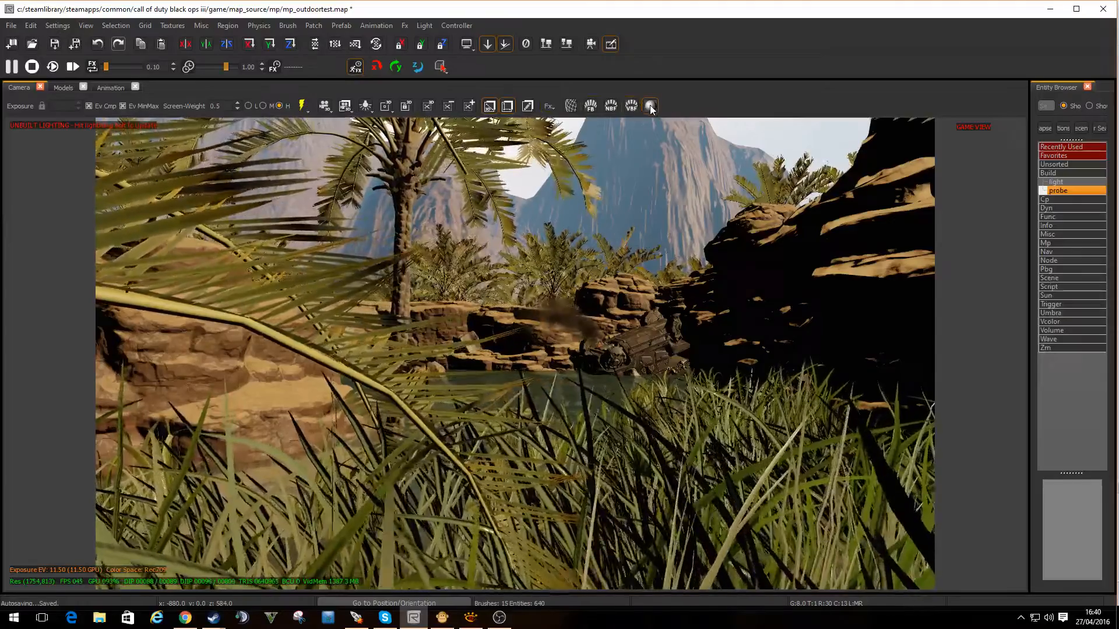
Fly the lit camera to frame the pond and rocky cliffs through the grass.
{"action": "left_click", "coordinate": [649, 106]}
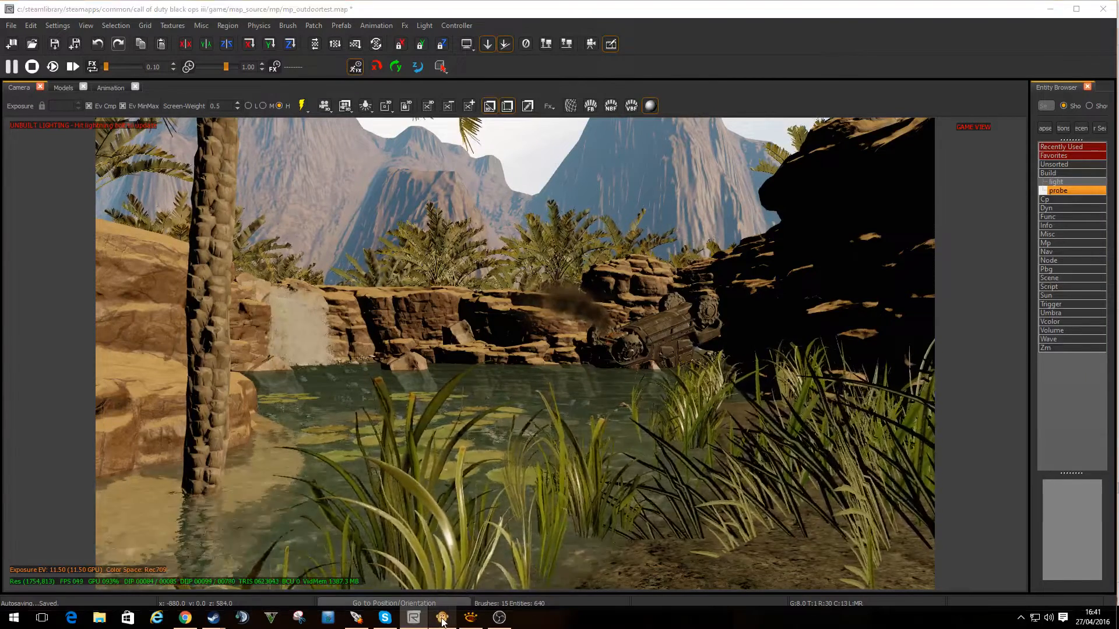
Select the mp_sector_wakka SSI asset in the Assets tree to show its sun settings.
{"action": "left_click", "coordinate": [441, 618]}
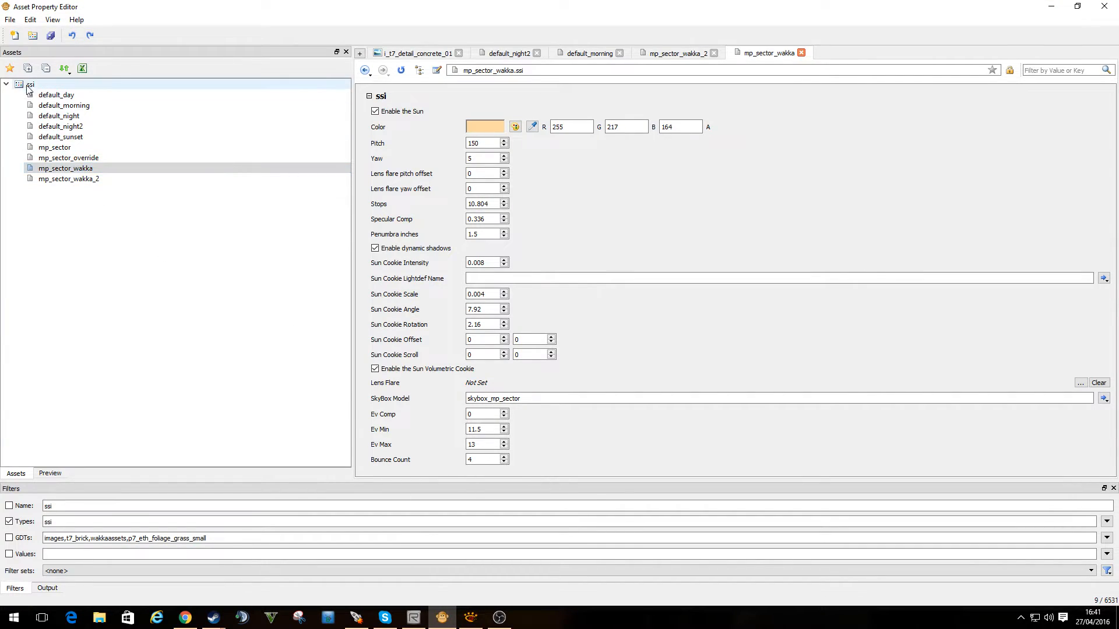
{"action": "left_click", "coordinate": [65, 167]}
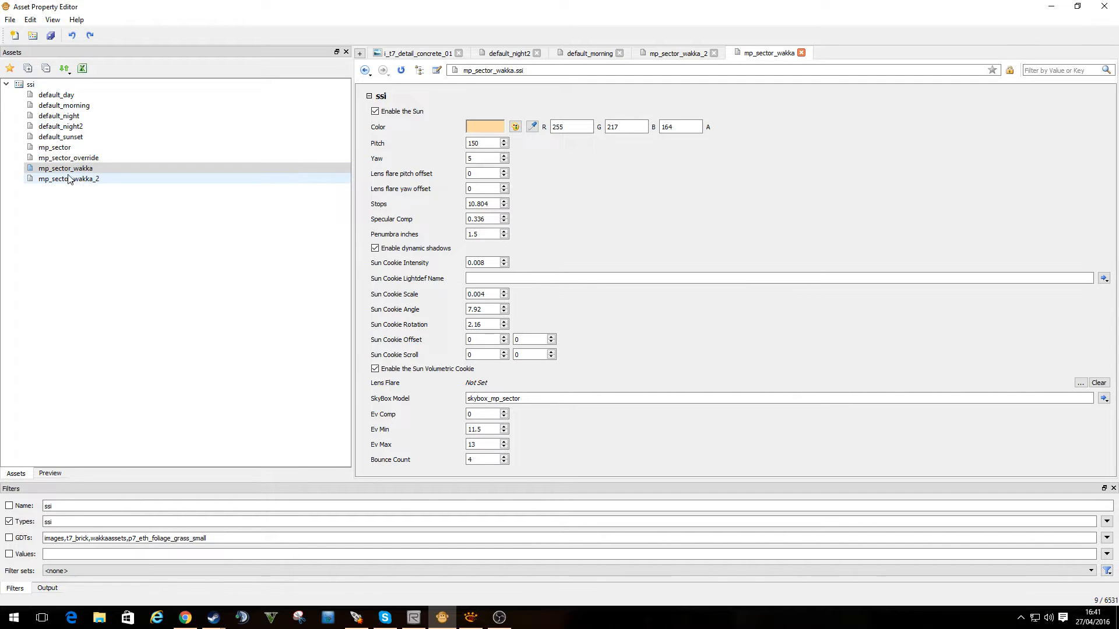
{"action": "left_click", "coordinate": [65, 168]}
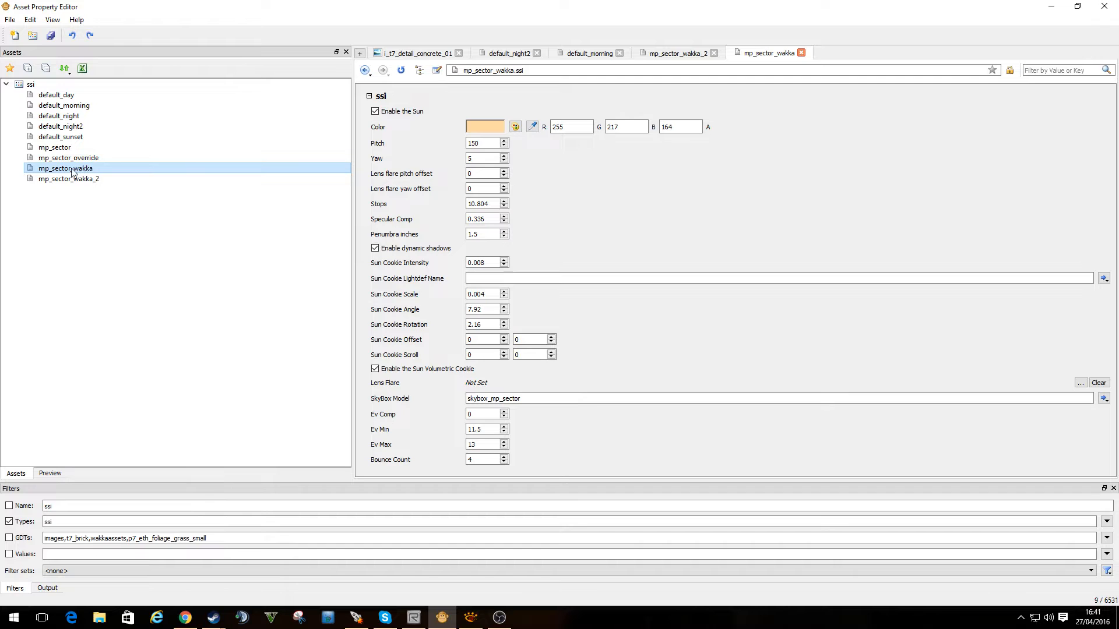
{"action": "mouse_move", "coordinate": [120, 174]}
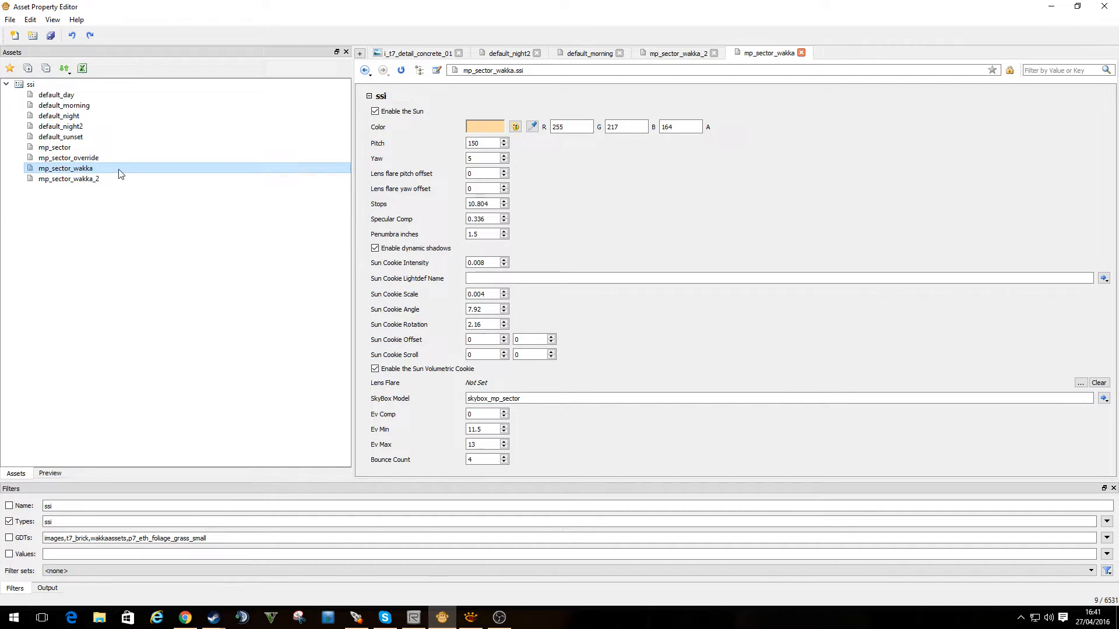
{"action": "mouse_move", "coordinate": [120, 150]}
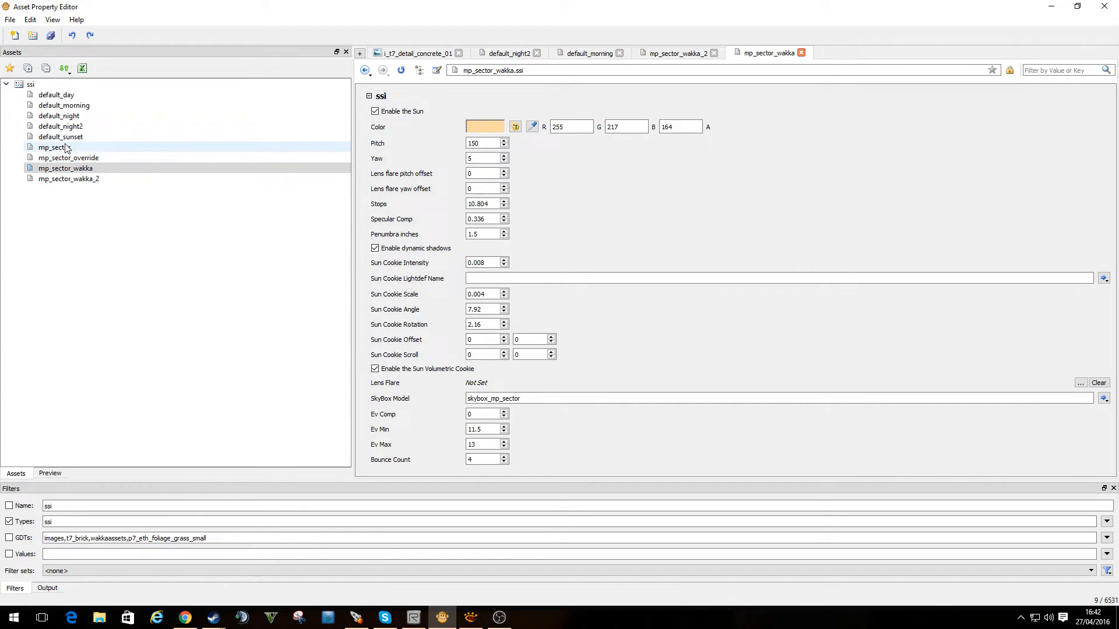
{"action": "right_click", "coordinate": [51, 147]}
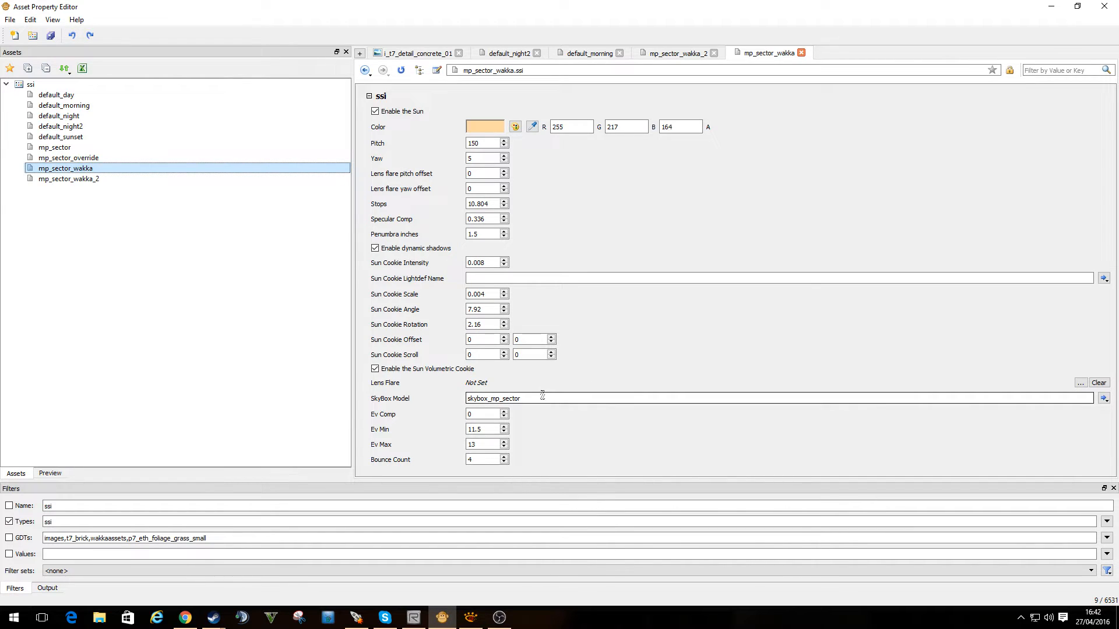
{"action": "mouse_move", "coordinate": [515, 322]}
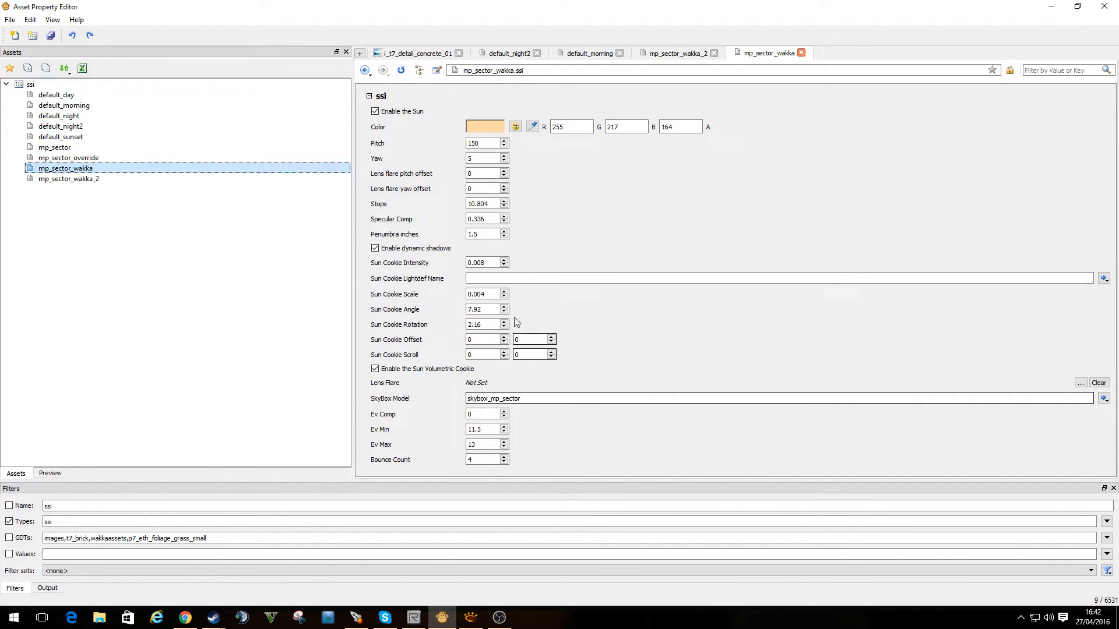
{"action": "mouse_move", "coordinate": [516, 126]}
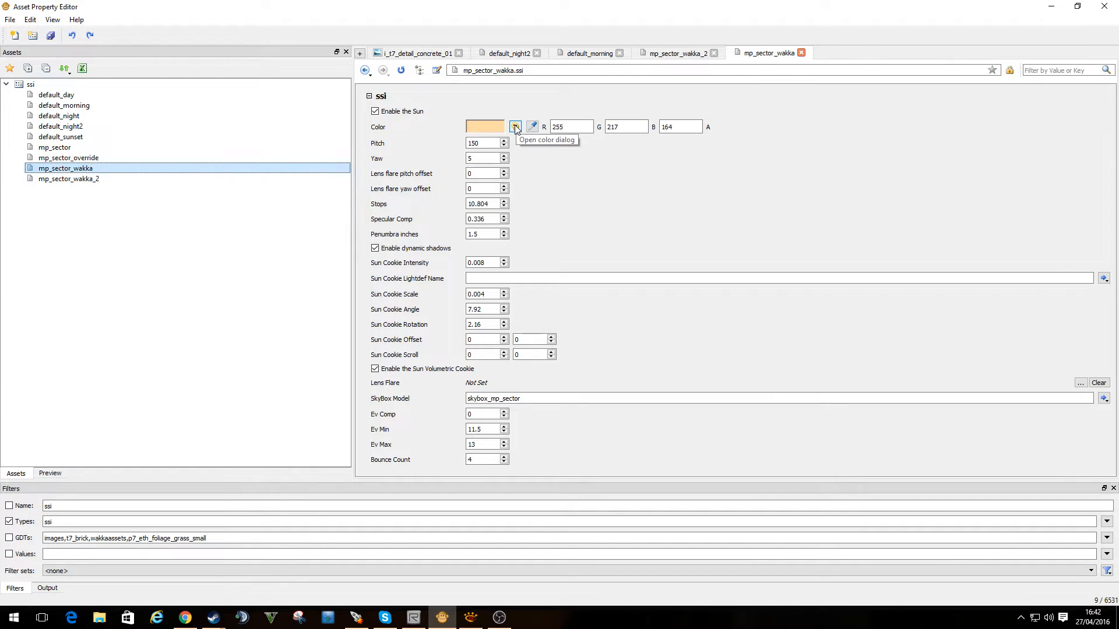
{"action": "left_click", "coordinate": [515, 126]}
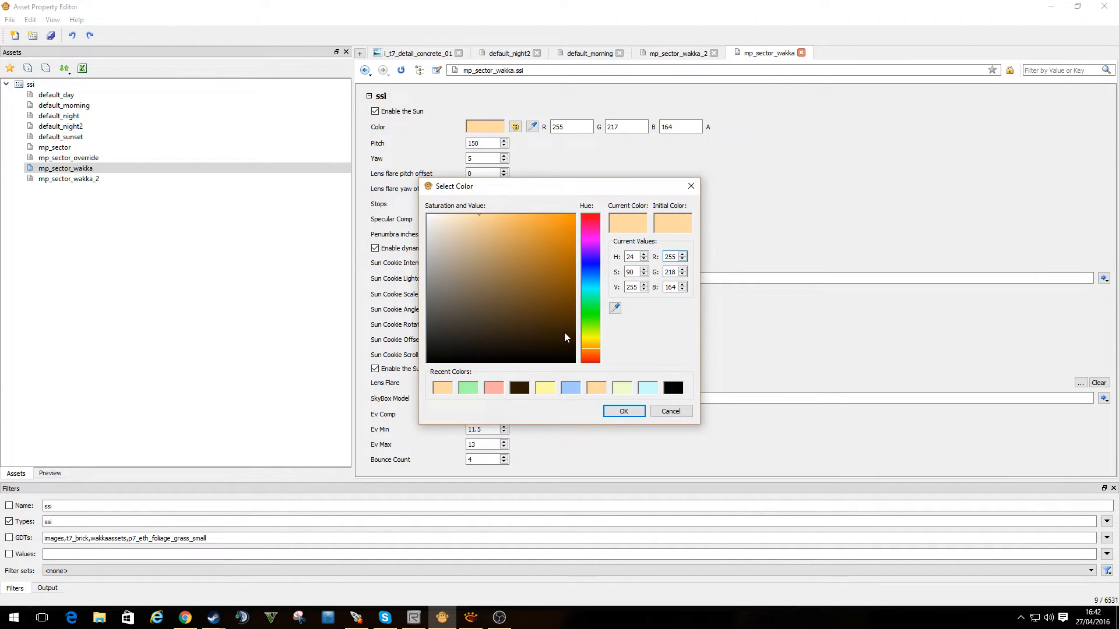
{"action": "mouse_move", "coordinate": [595, 240]}
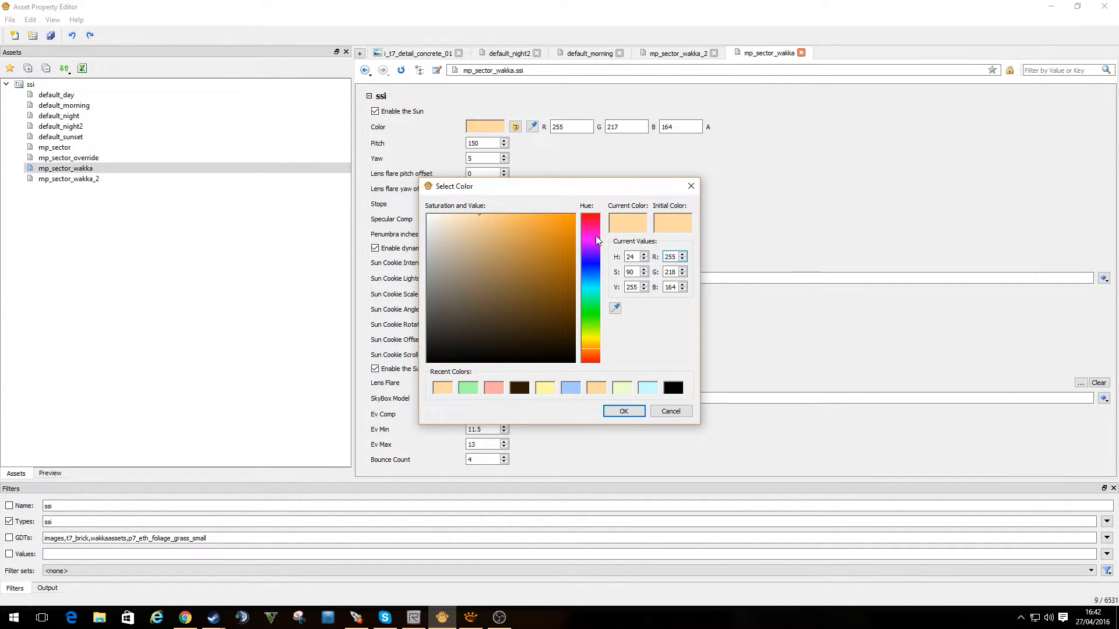
{"action": "left_click", "coordinate": [589, 235]}
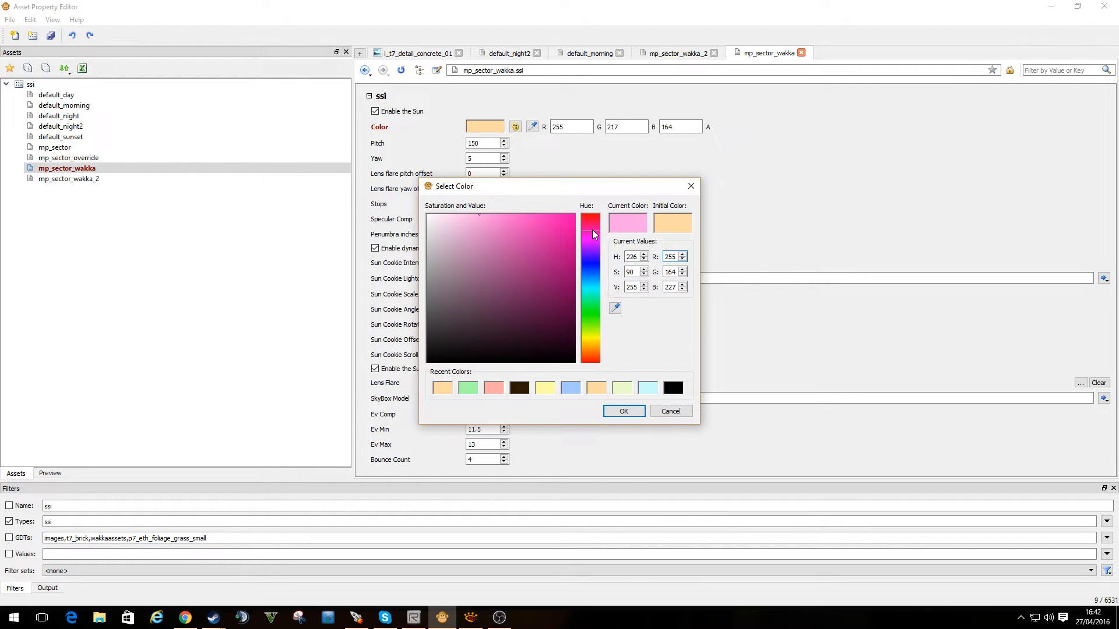
{"action": "left_click", "coordinate": [508, 234]}
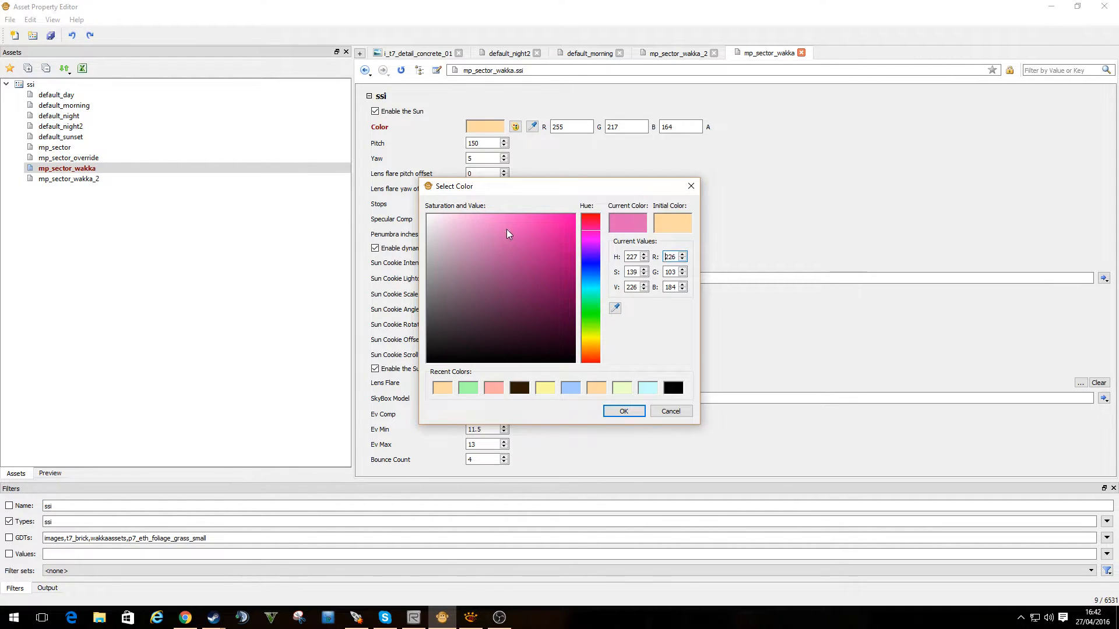
{"action": "left_click", "coordinate": [528, 224]}
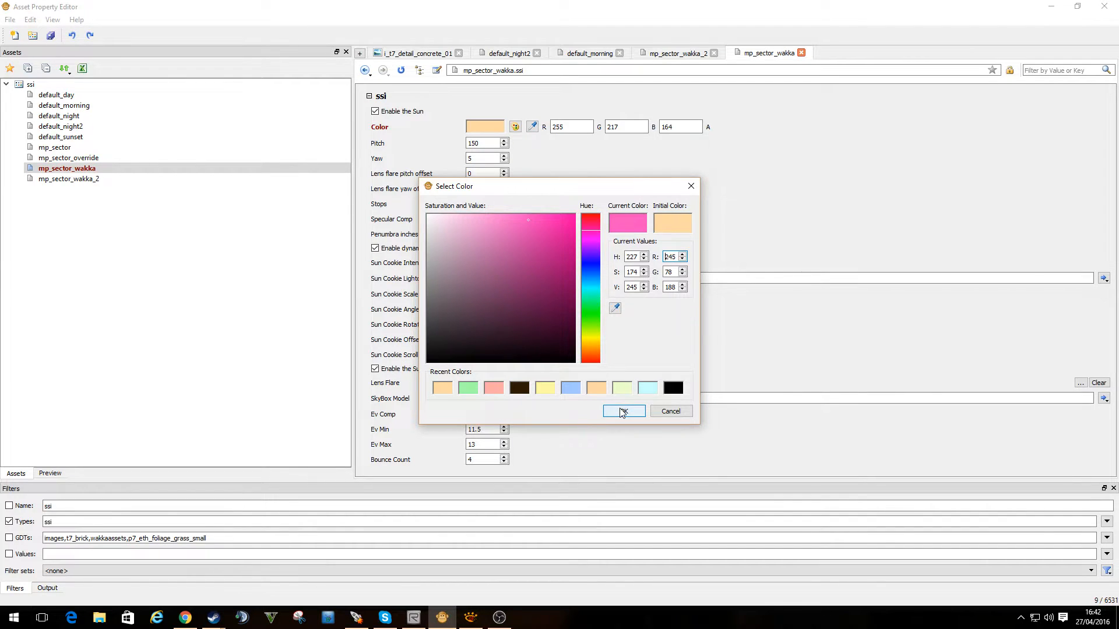
{"action": "left_click", "coordinate": [622, 411]}
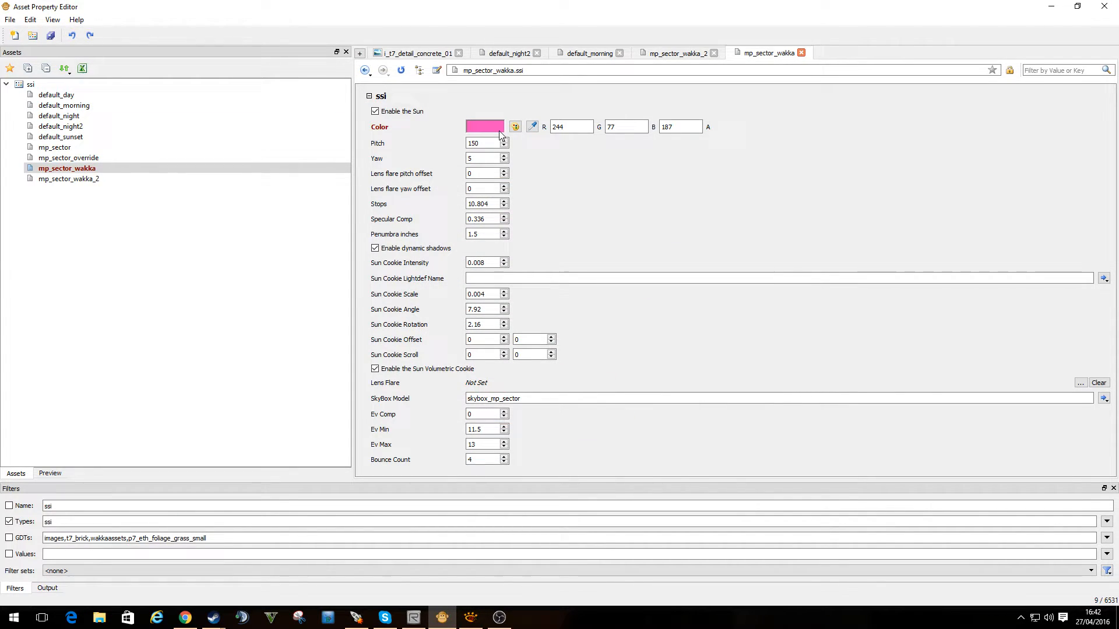
{"action": "left_click", "coordinate": [51, 35]}
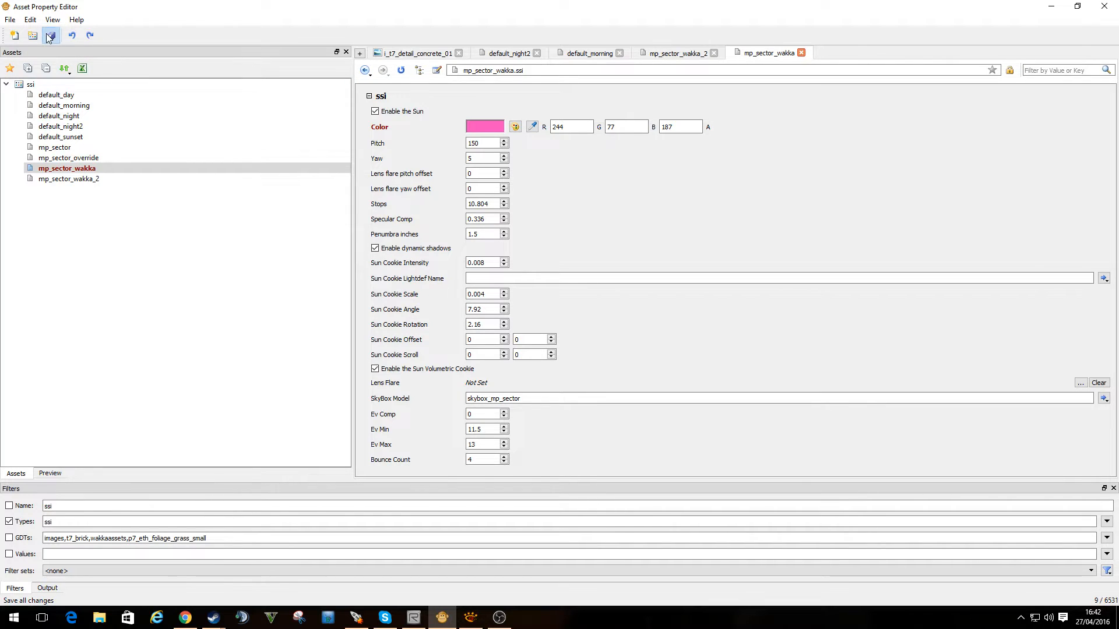
{"action": "left_click", "coordinate": [50, 35]}
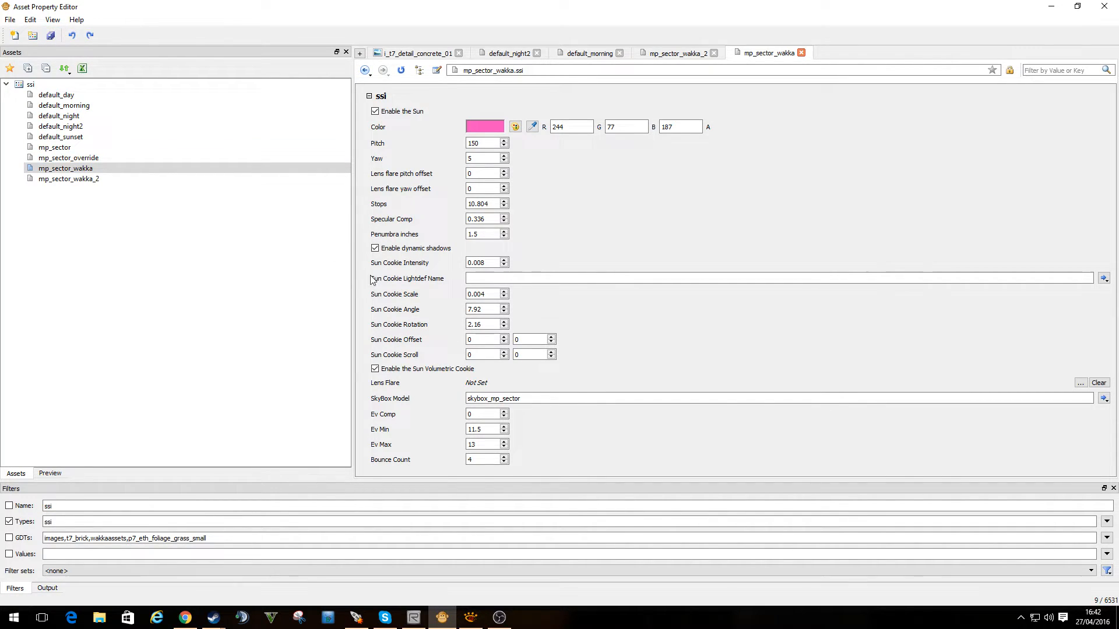
{"action": "mouse_move", "coordinate": [416, 518]}
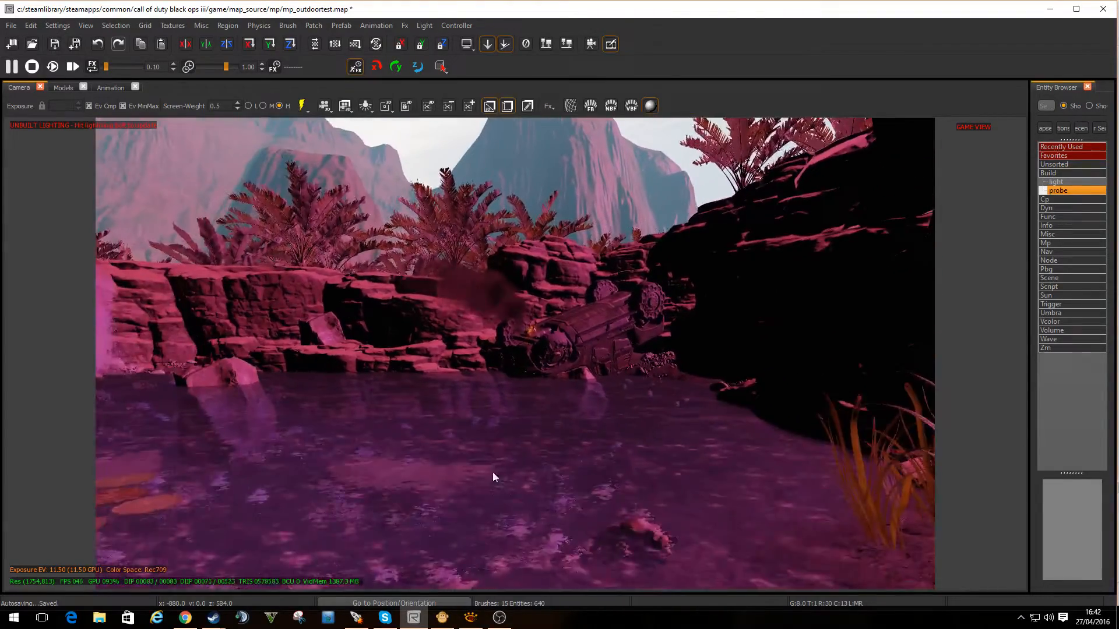
{"action": "mouse_move", "coordinate": [357, 618]}
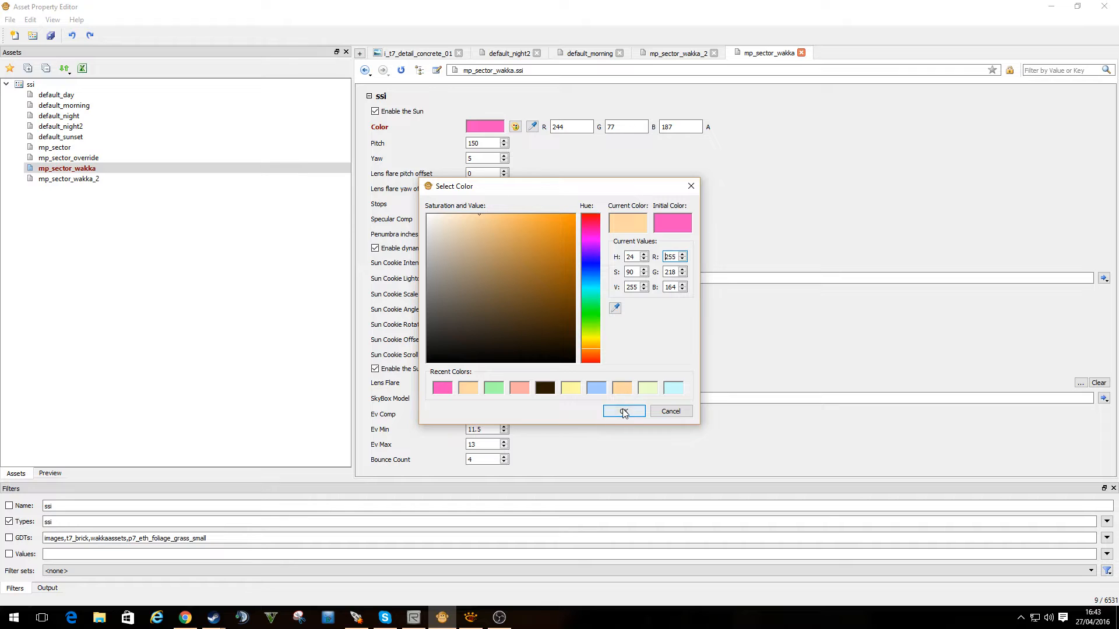
Confirm the pale peach sun colour 255 217 164 and return to the Radiant map editor.
{"action": "left_click", "coordinate": [622, 412]}
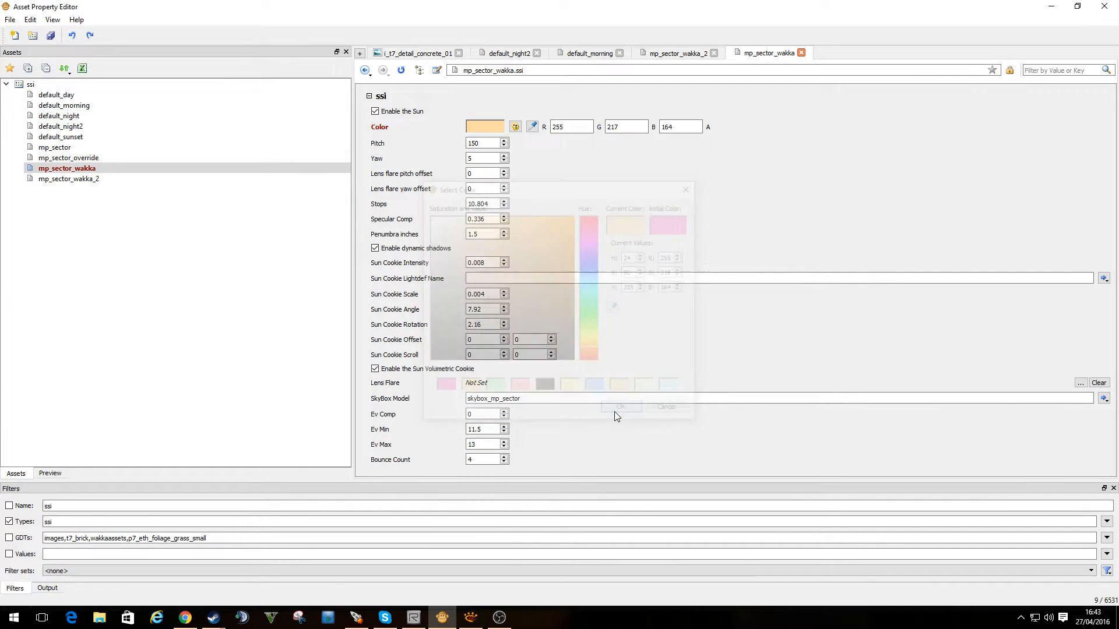
{"action": "left_click", "coordinate": [620, 407]}
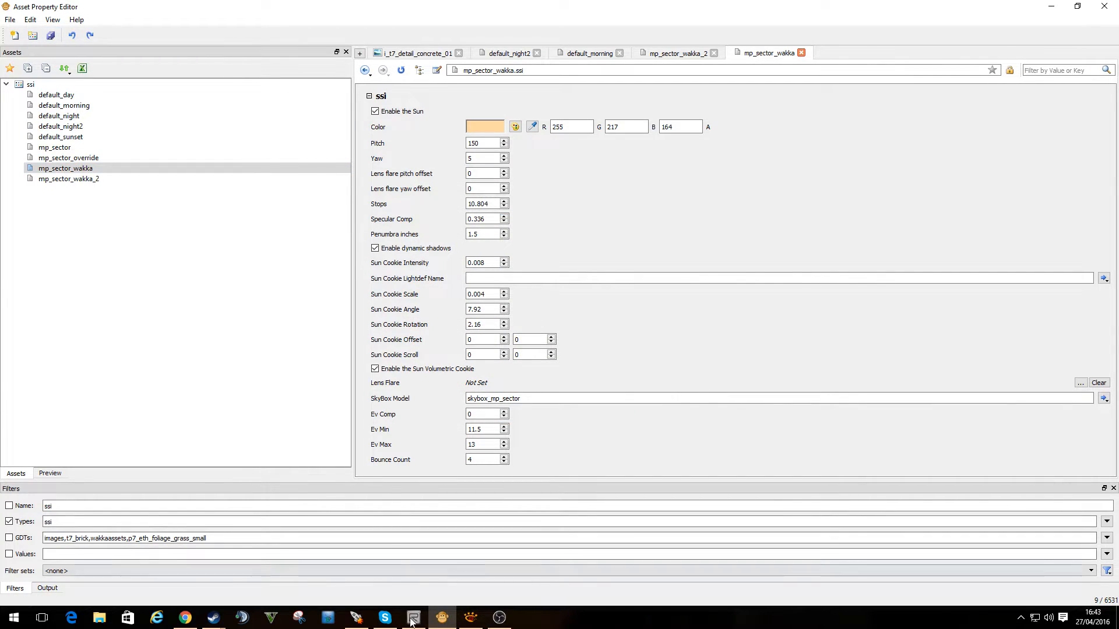
{"action": "left_click", "coordinate": [413, 618]}
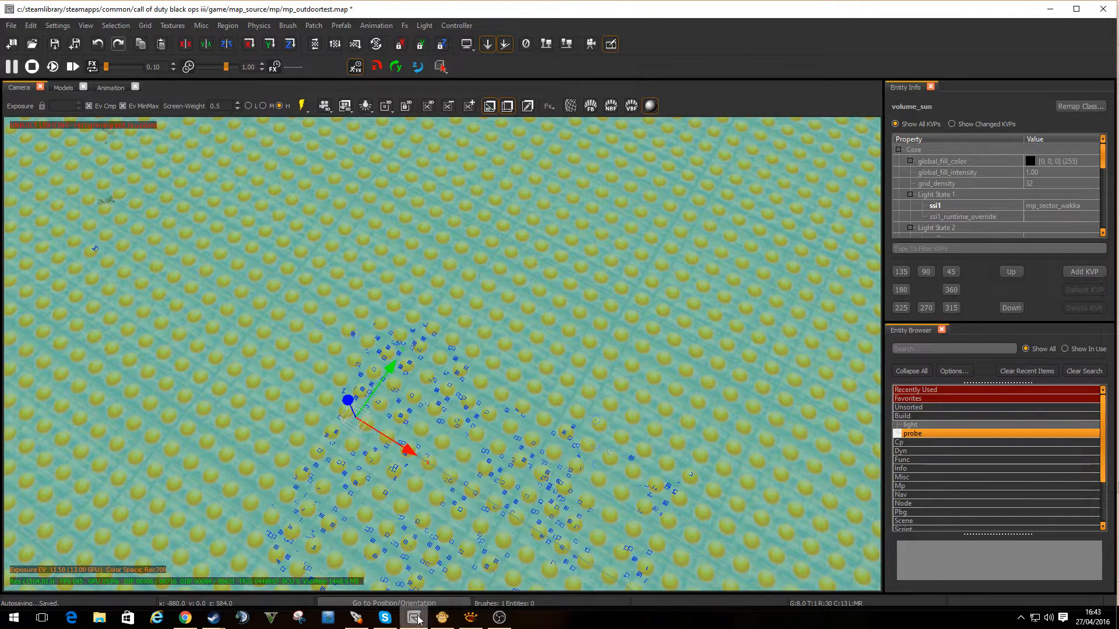
Check volume_sun's light-state SSI slots, scrolling to ssi2 and ssi3, and bring up the File menu.
{"action": "left_click", "coordinate": [440, 617]}
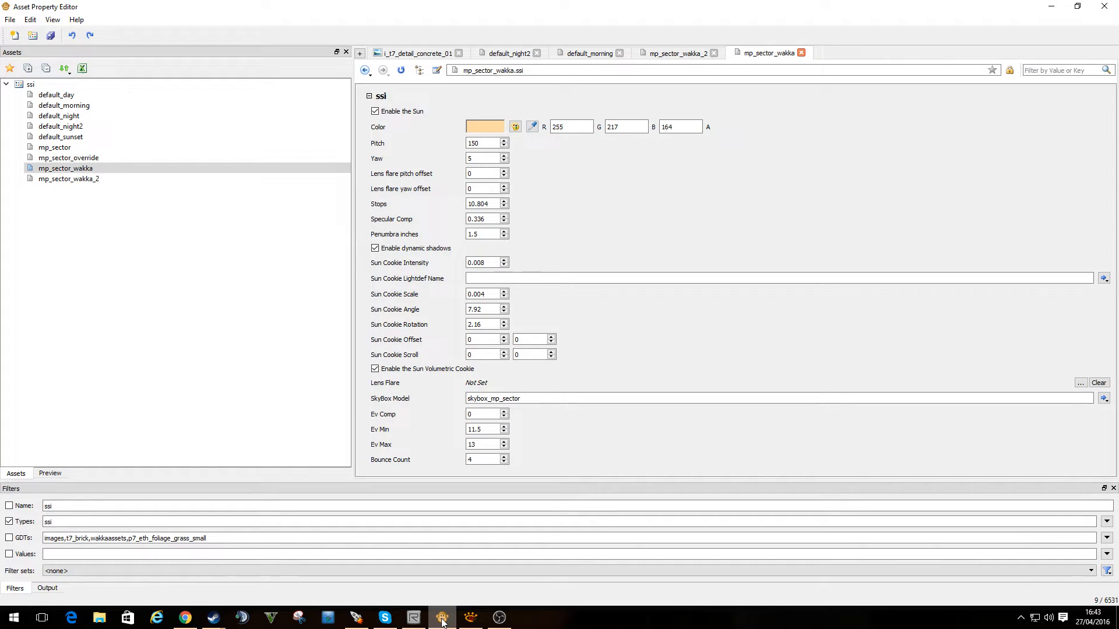
{"action": "left_click", "coordinate": [440, 617]}
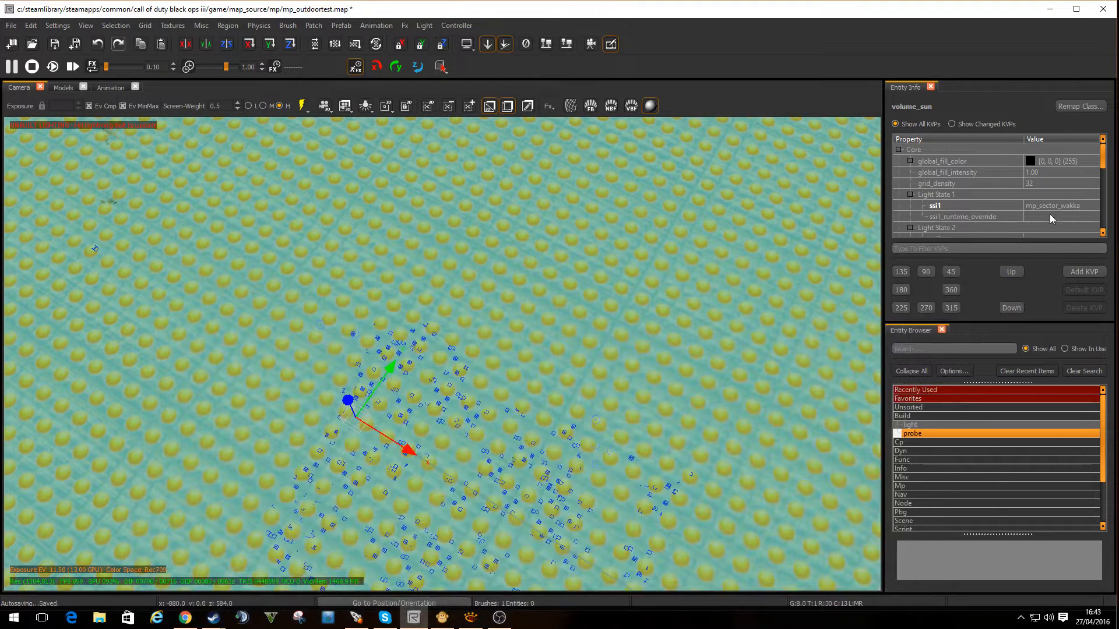
{"action": "scroll", "scroll_direction": "down", "scroll_amount": 3}
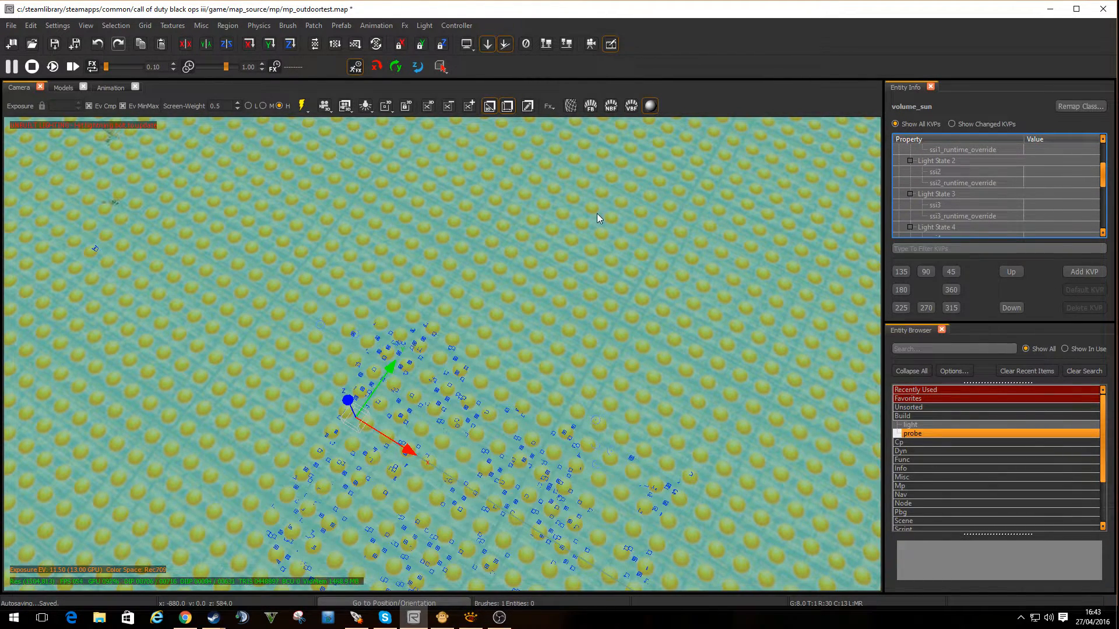
{"action": "mouse_move", "coordinate": [316, 221]}
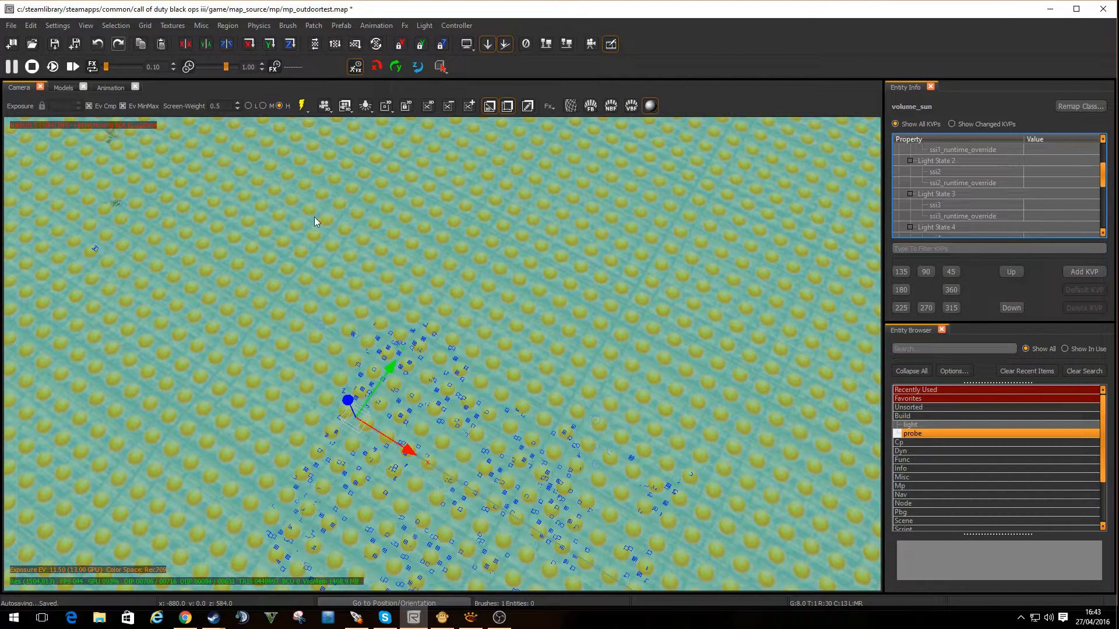
{"action": "left_click", "coordinate": [10, 25]}
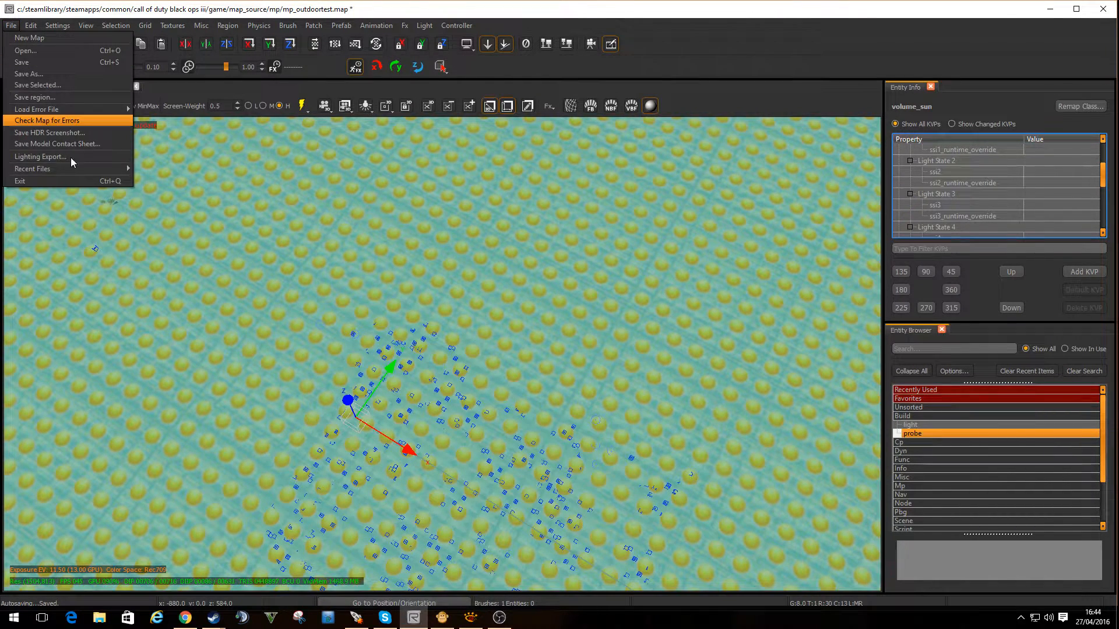
Load mp_x23.map from Recent Files, declining to save changes or copy the selection.
{"action": "left_click", "coordinate": [33, 168]}
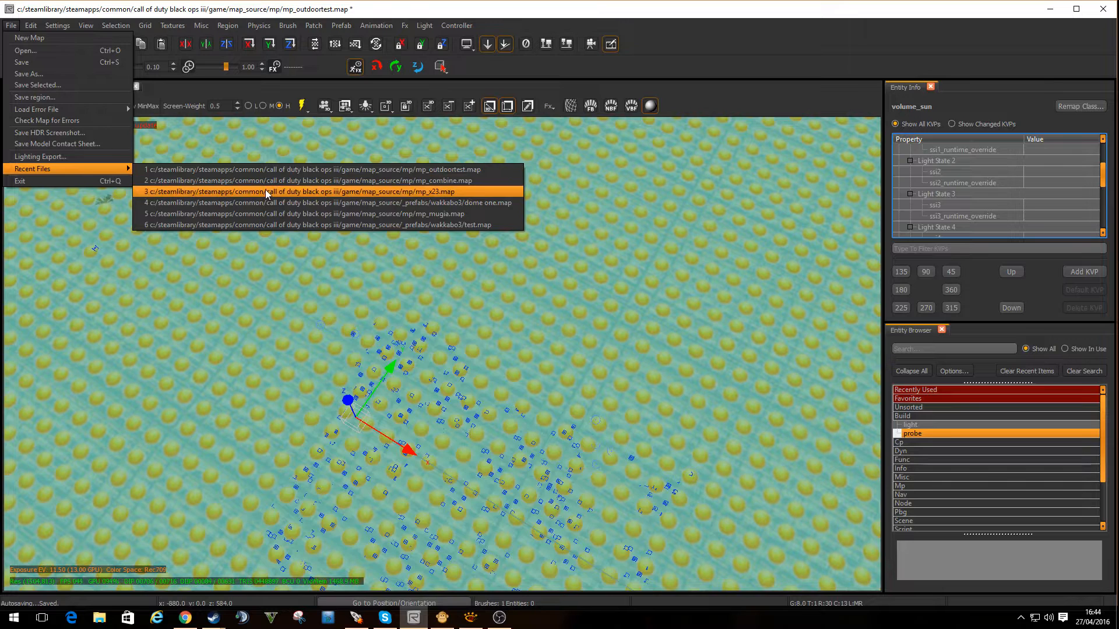
{"action": "left_click", "coordinate": [298, 191]}
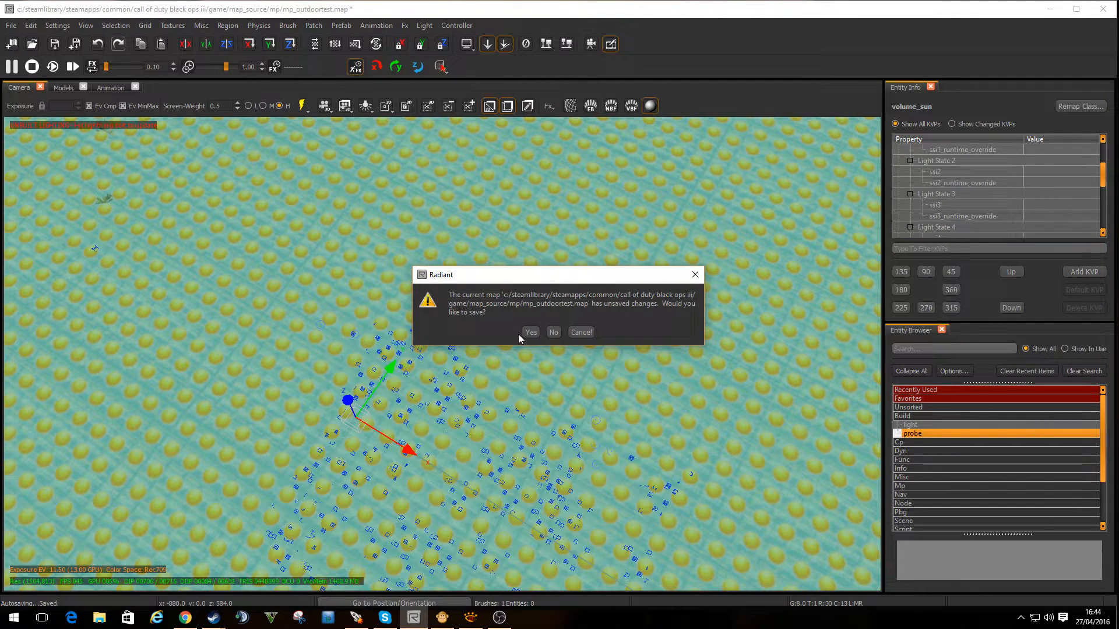
{"action": "left_click", "coordinate": [552, 332]}
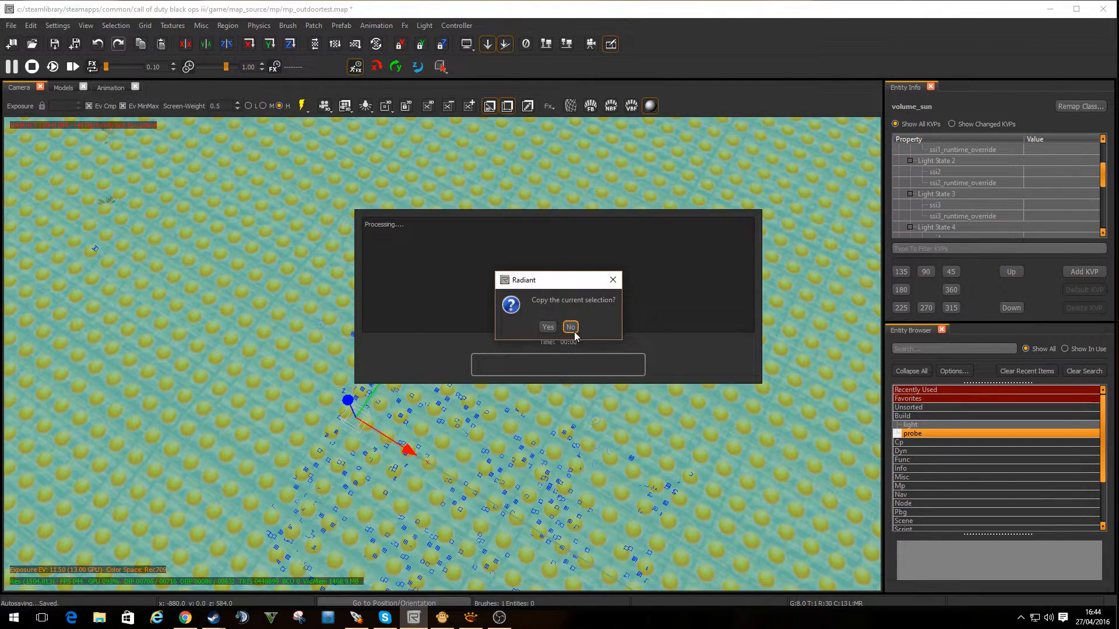
{"action": "left_click", "coordinate": [570, 326]}
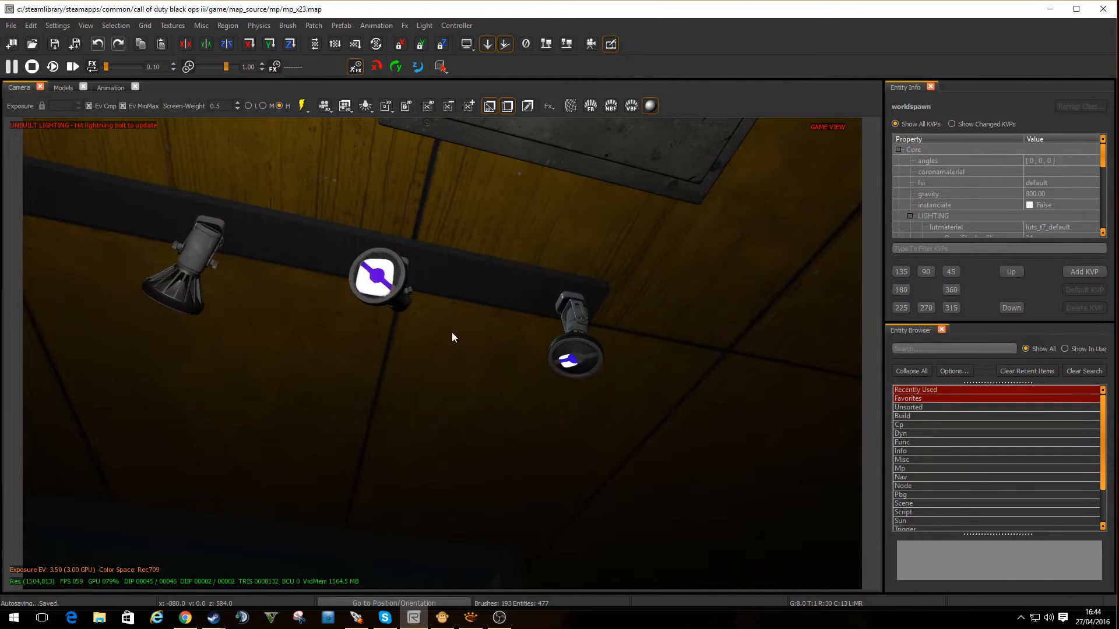
Select a ceiling spotlight entity showing white colour and 11 stops intensity.
{"action": "left_click", "coordinate": [376, 270]}
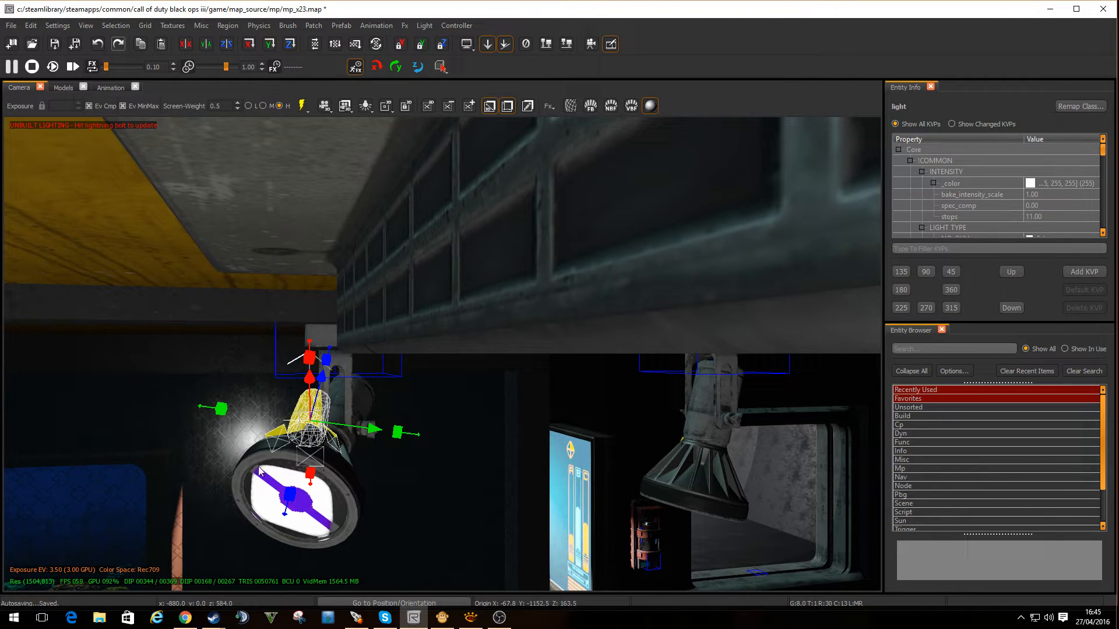
{"action": "mouse_move", "coordinate": [342, 537]}
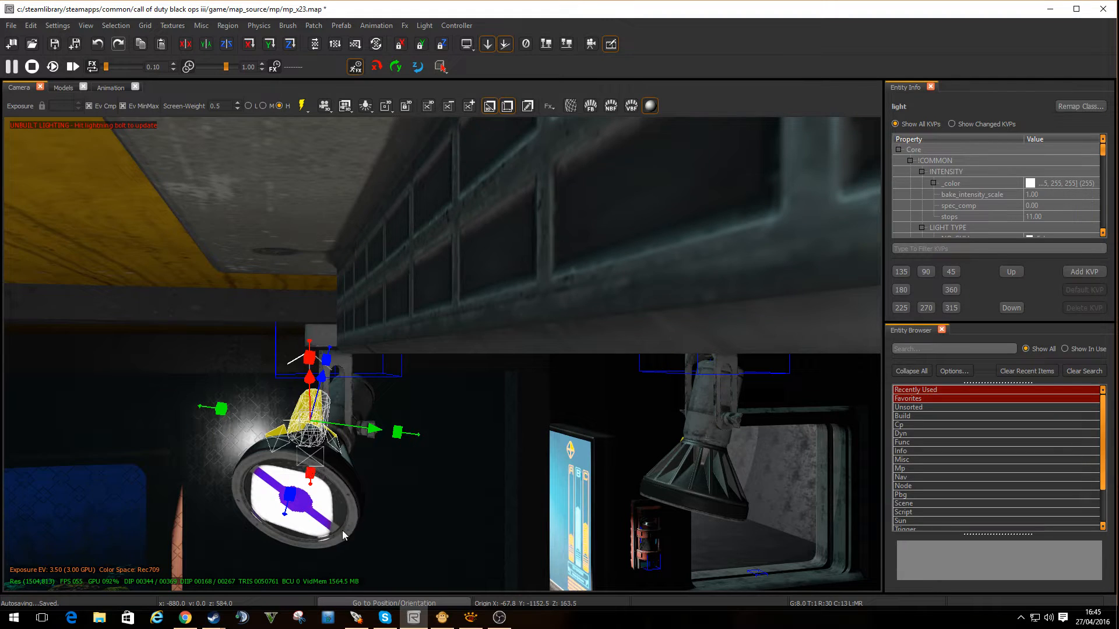